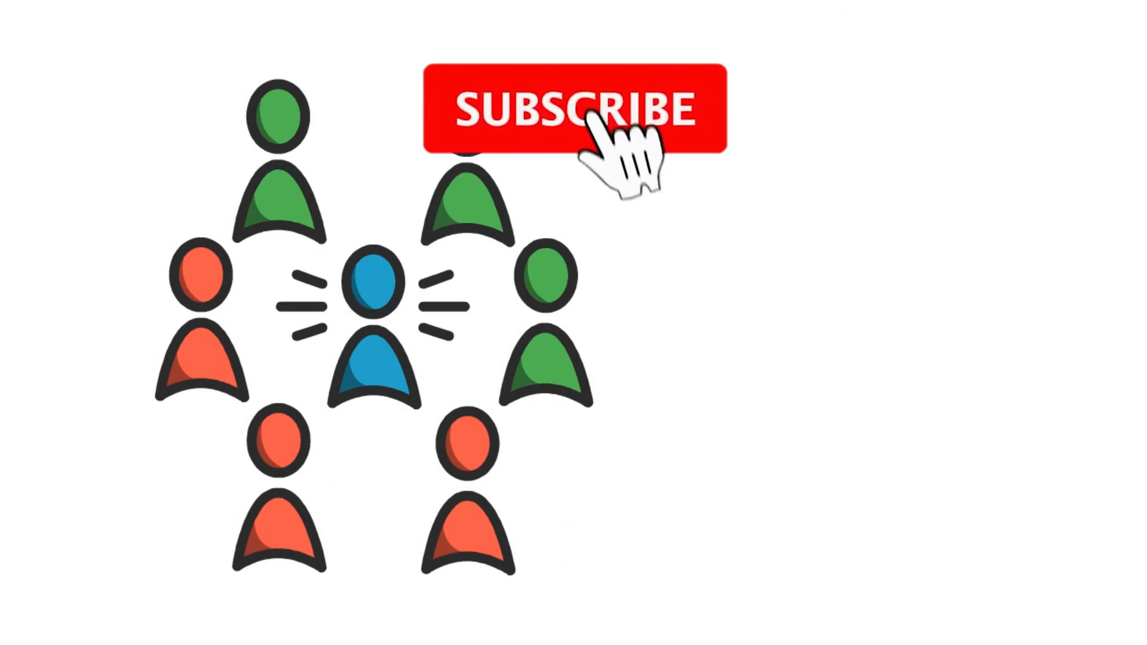
# Step: Let the outro play until Subscribe turns to Subscribed with the bell and crowned WC logo
pyautogui.click(575, 110)
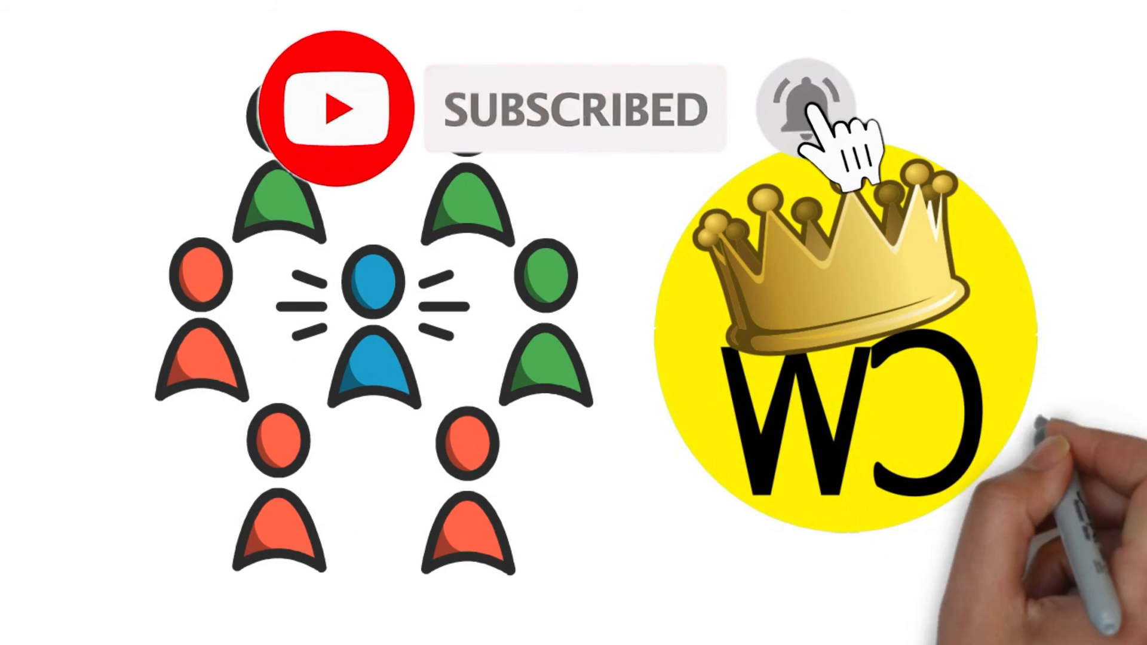